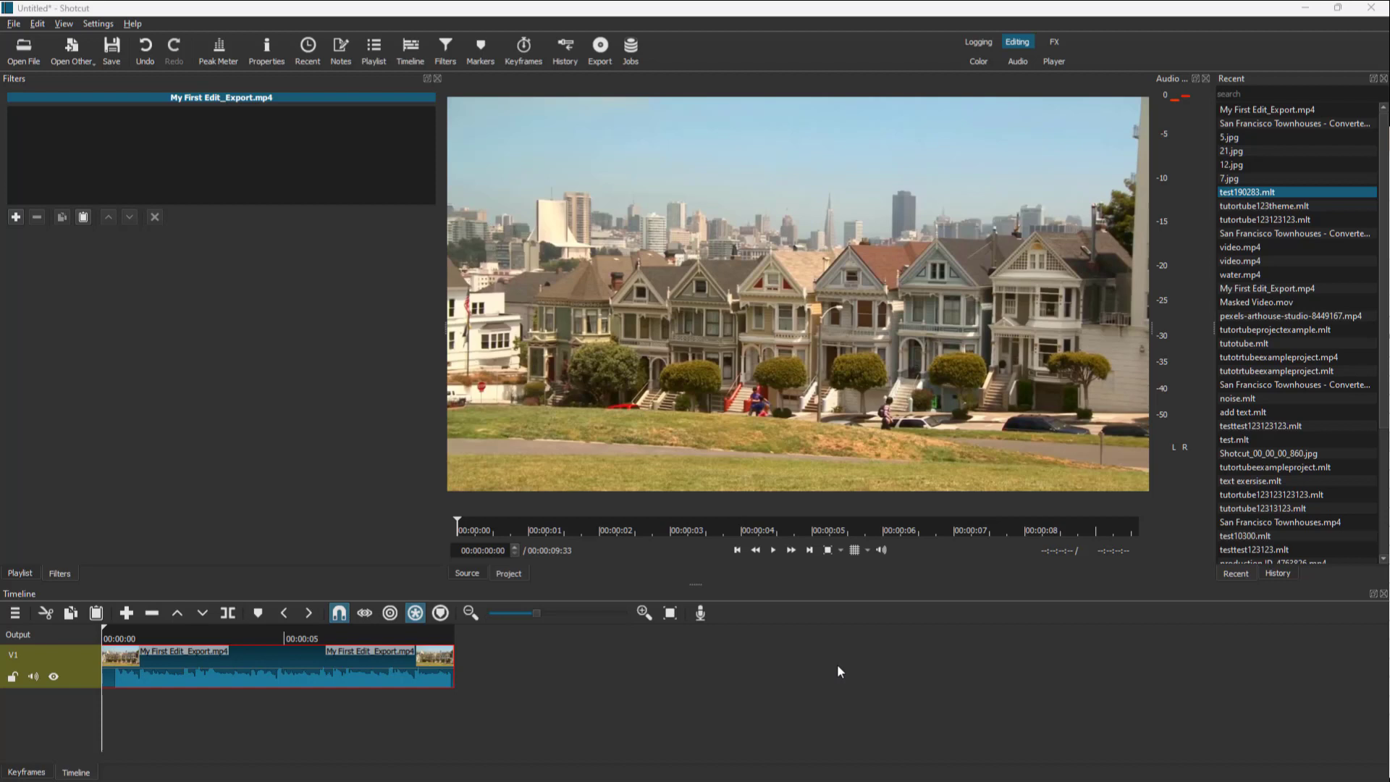
{"action": "mouse_move", "coordinate": [663, 635]}
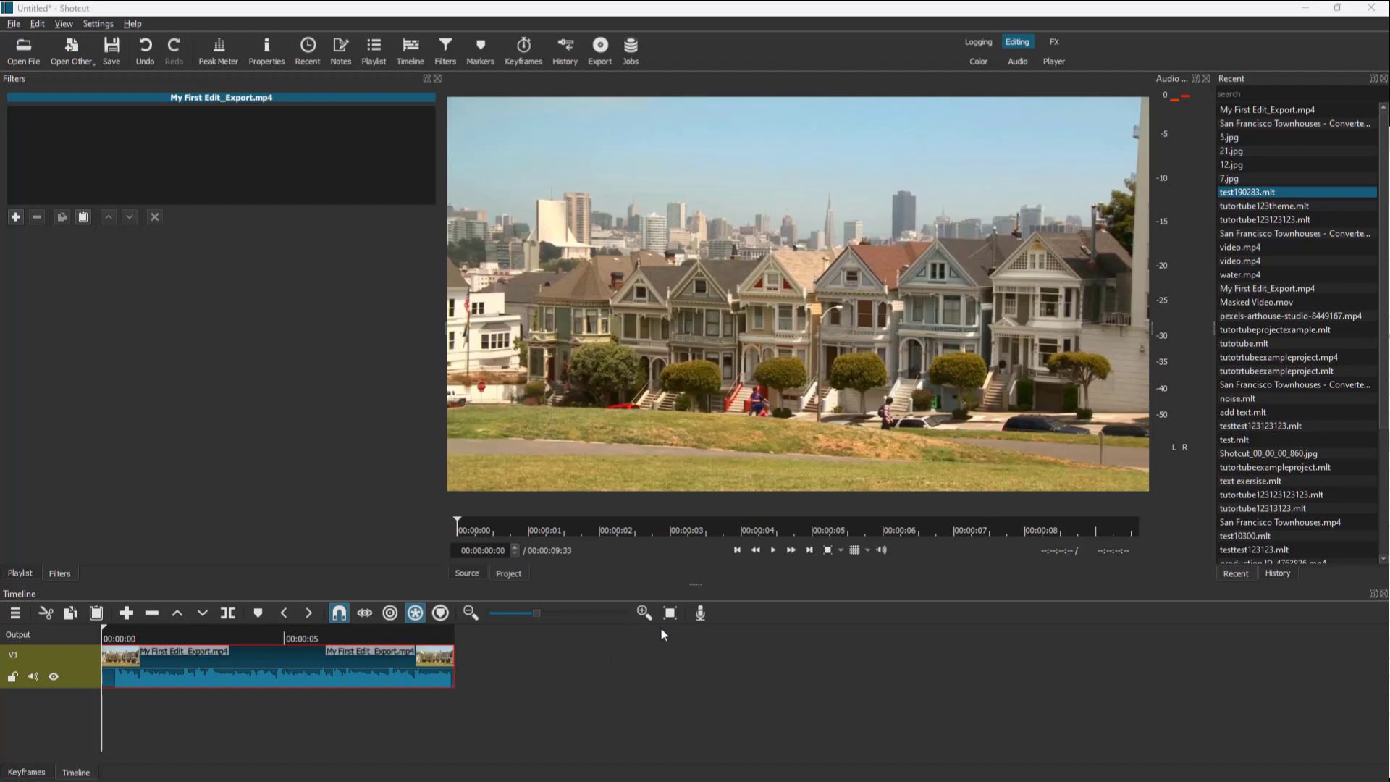
{"action": "mouse_move", "coordinate": [853, 532]}
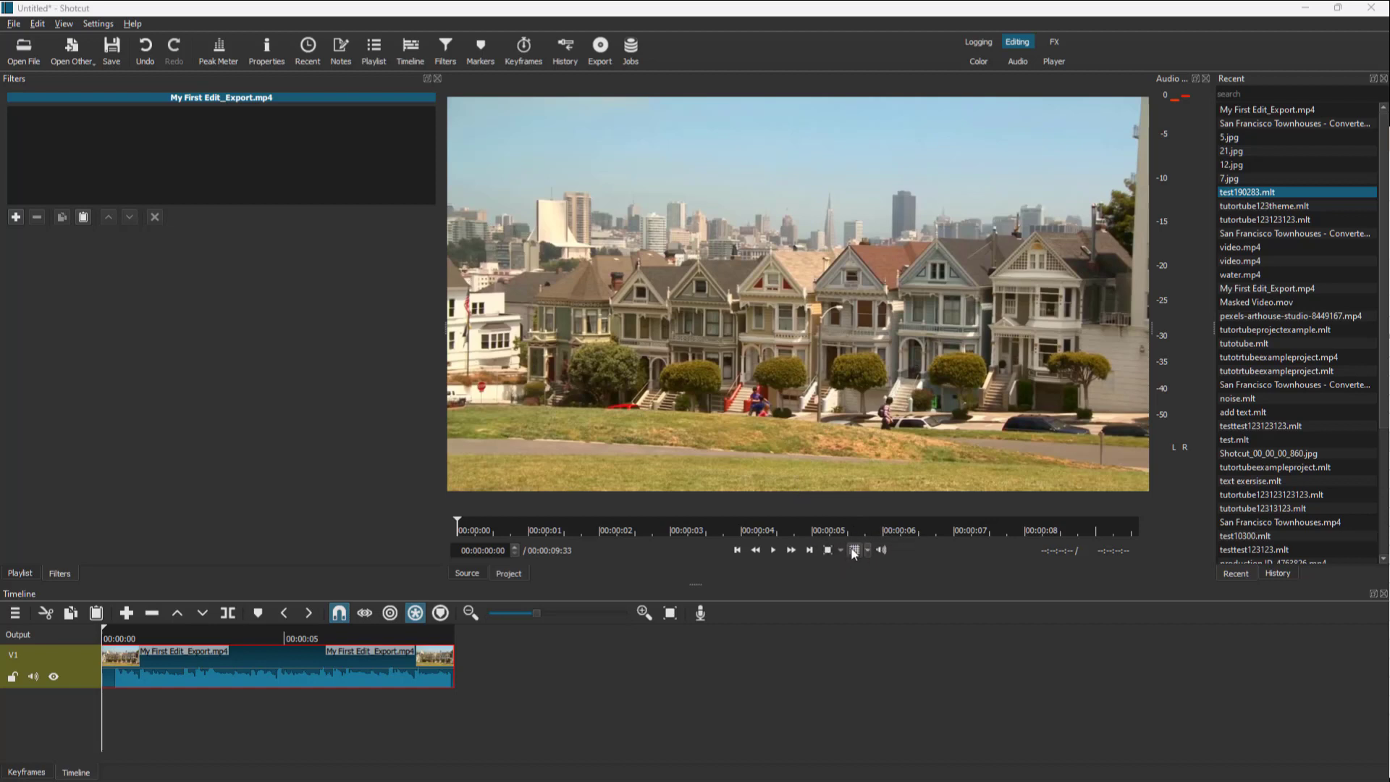
Enable the player grid overlay, try a 3x3 grid, then switch to safe-area guides.
{"action": "left_click", "coordinate": [853, 550]}
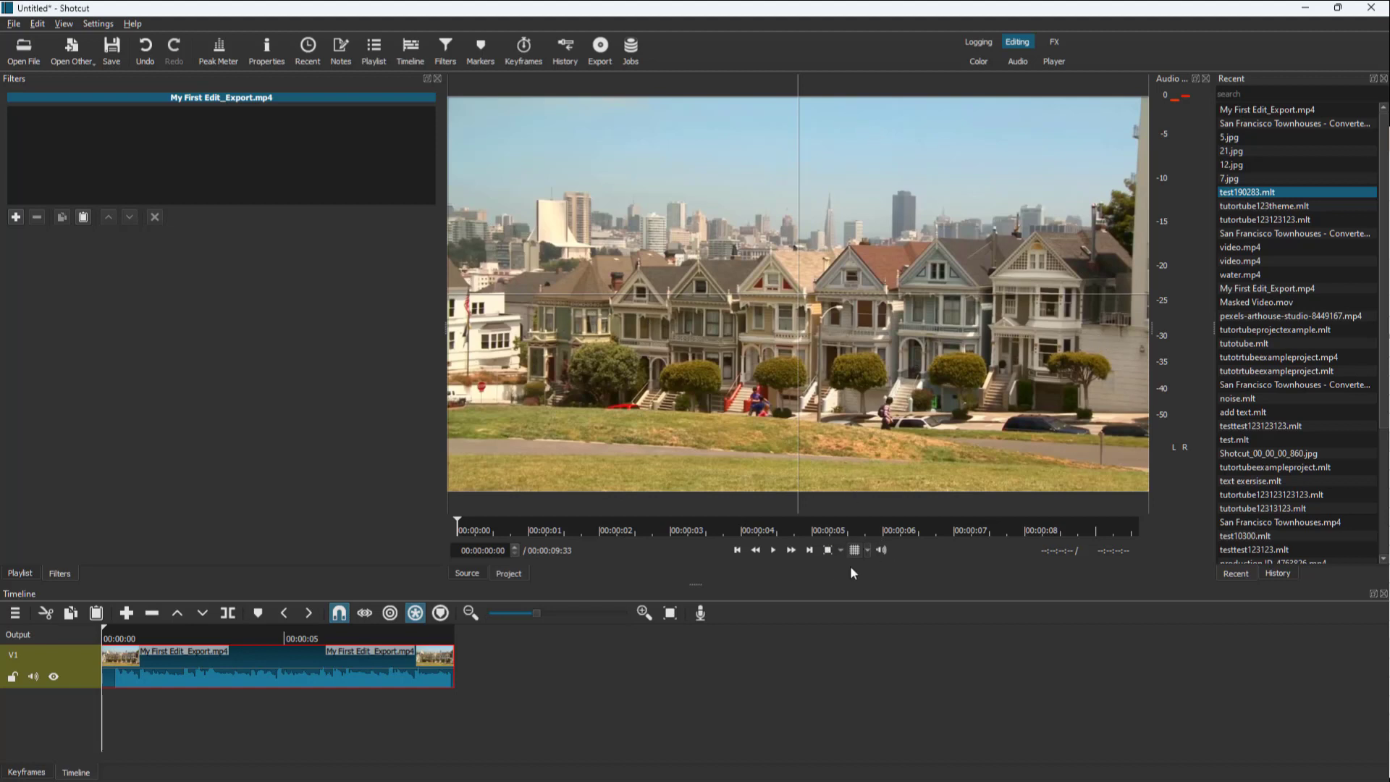
{"action": "left_click", "coordinate": [854, 549]}
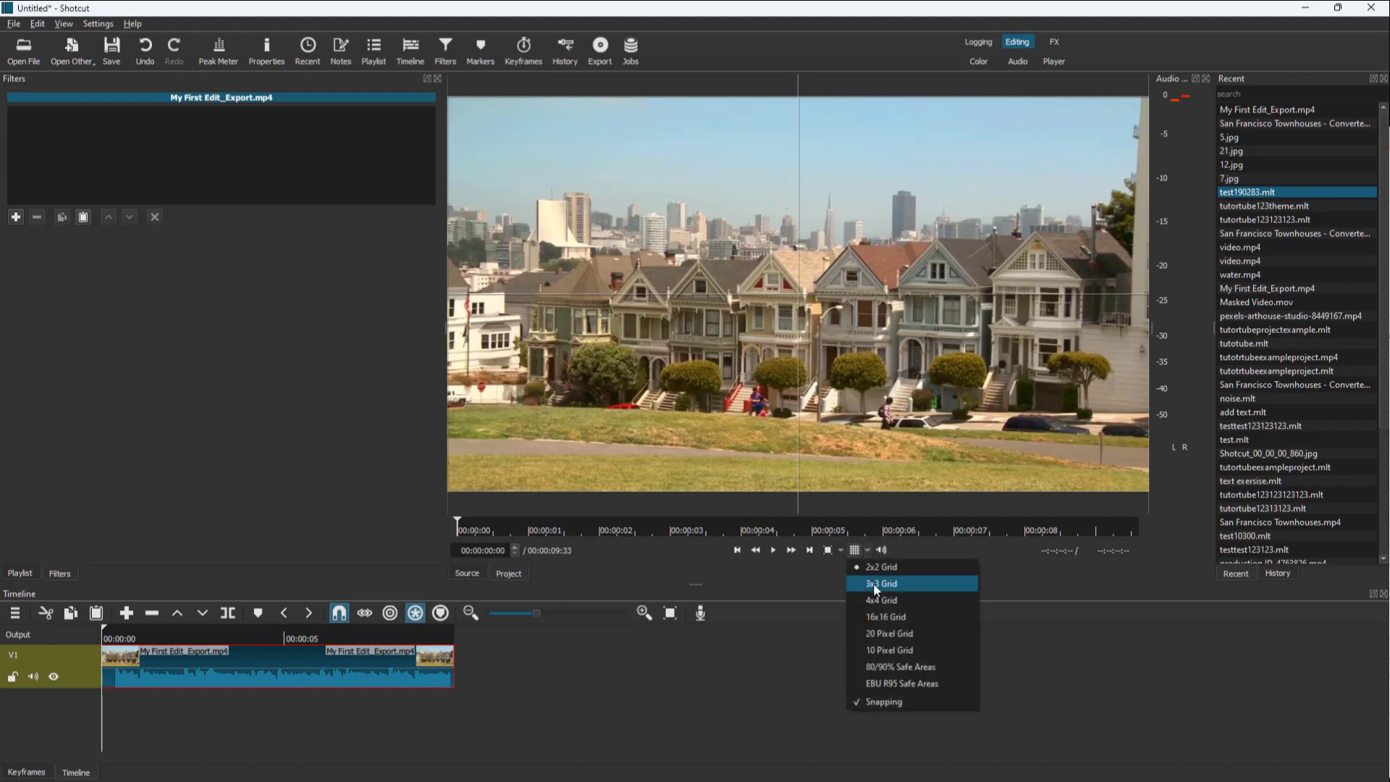
{"action": "left_click", "coordinate": [880, 583]}
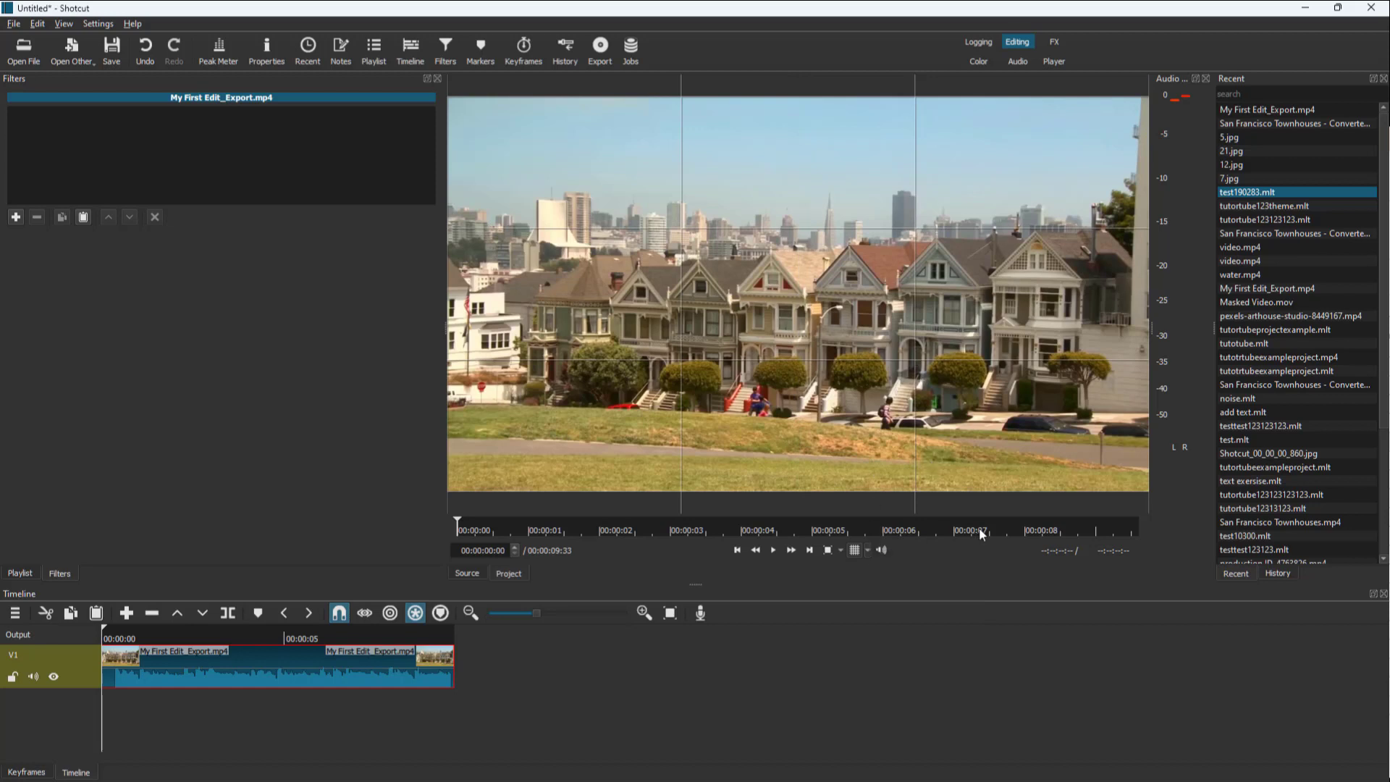
{"action": "left_click", "coordinate": [853, 549]}
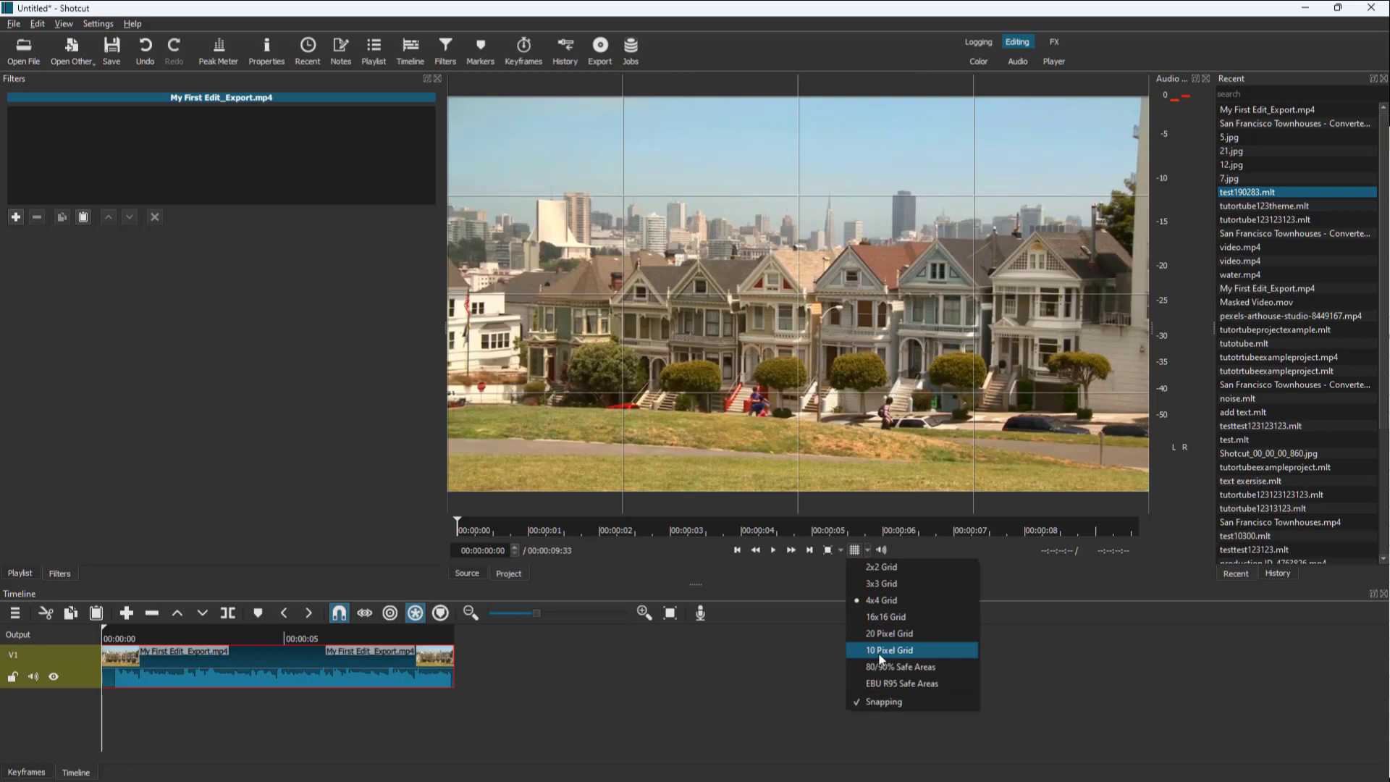
{"action": "left_click", "coordinate": [899, 666]}
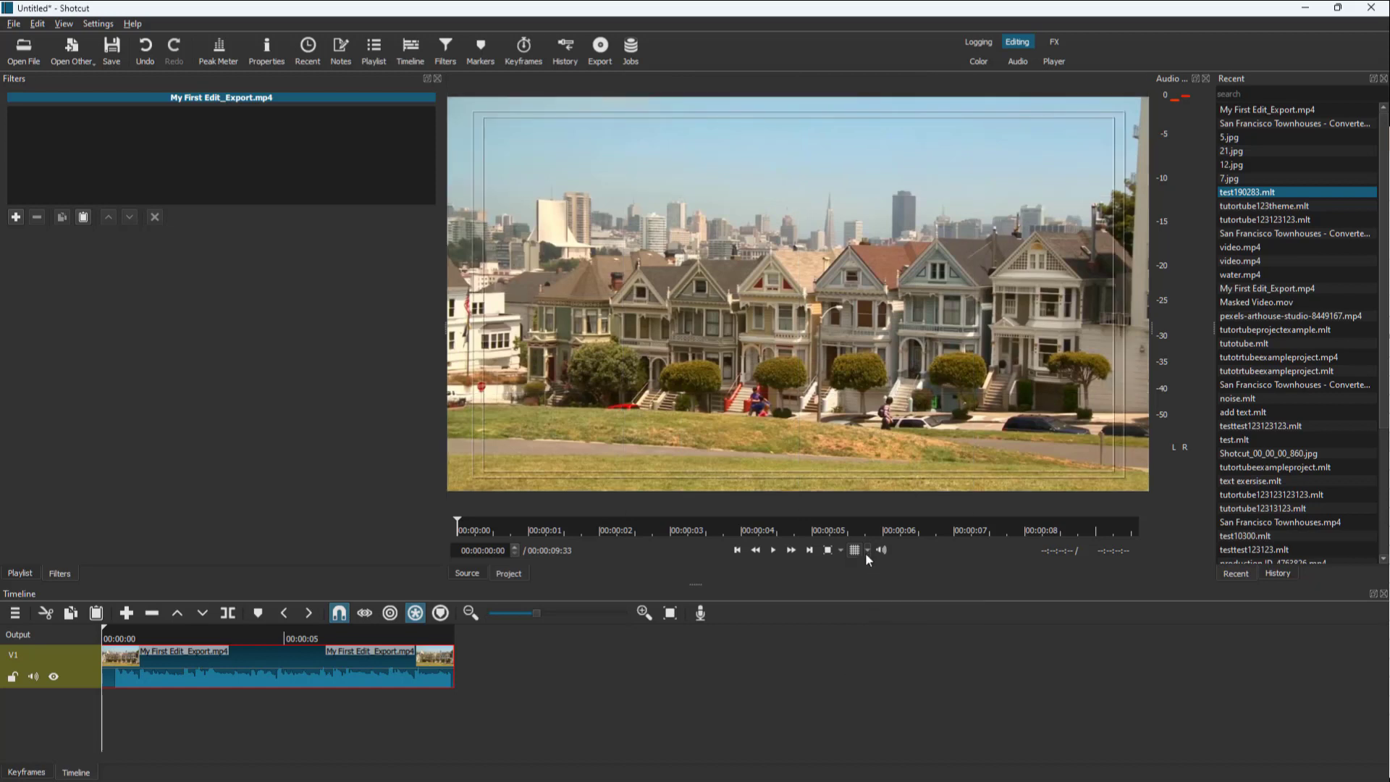
{"action": "mouse_move", "coordinate": [499, 159]}
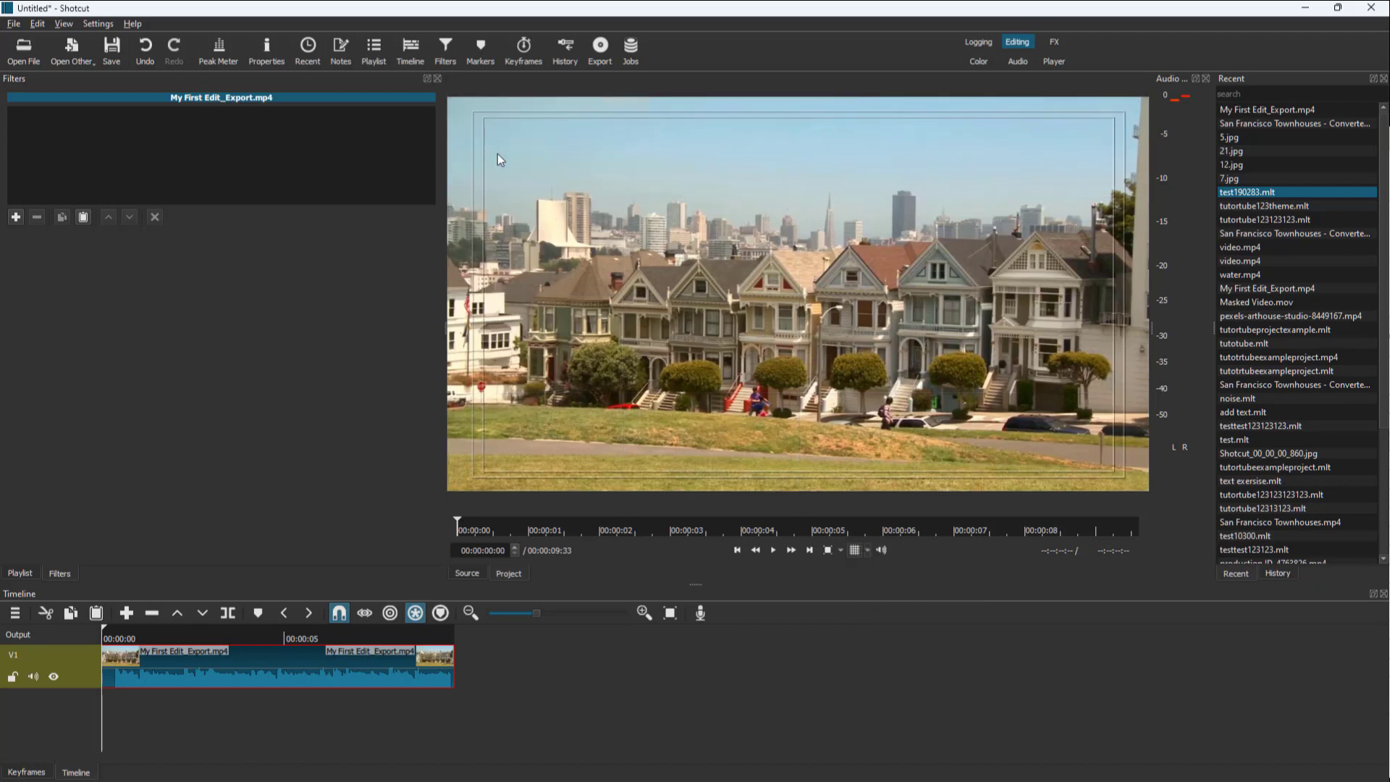
{"action": "mouse_move", "coordinate": [475, 123]}
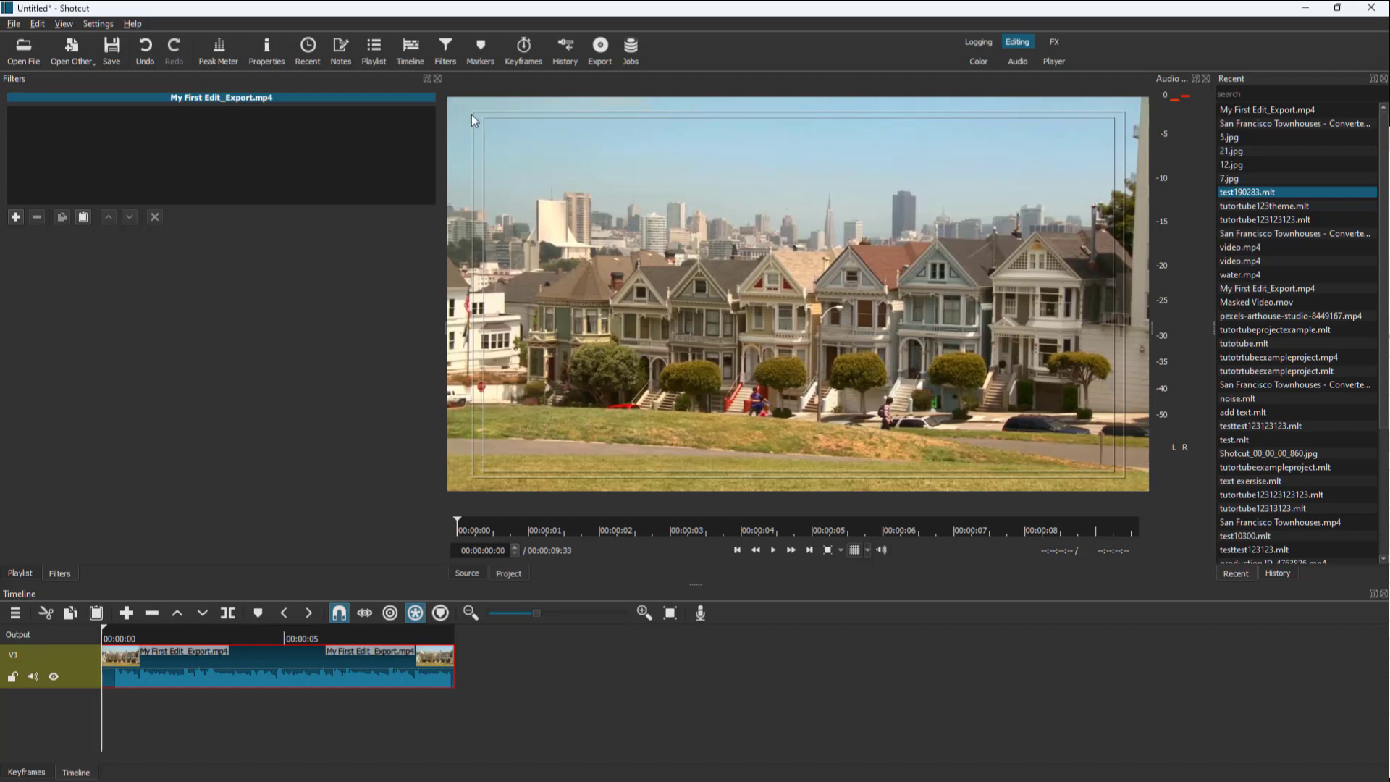
{"action": "mouse_move", "coordinate": [857, 545]}
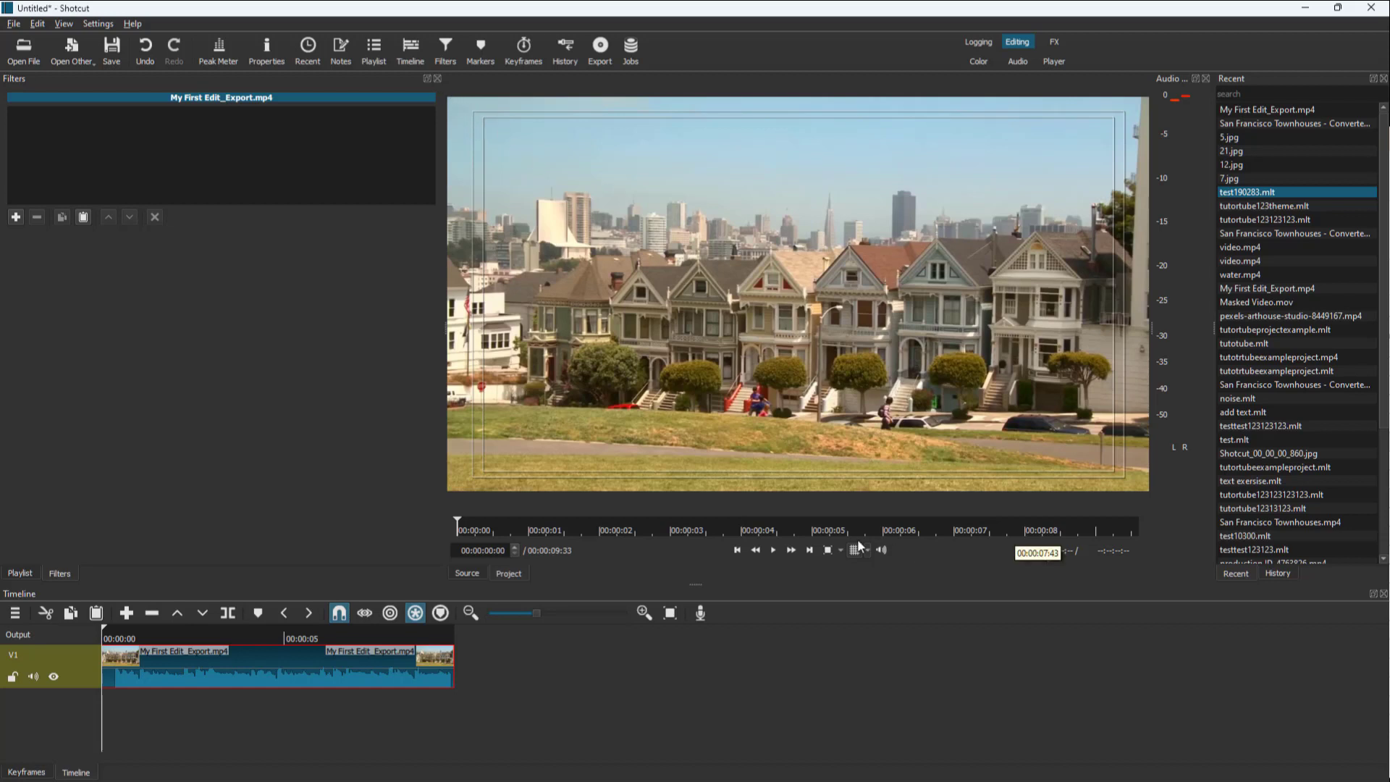
Show the 80/90% safe areas, then replace them with the 20 Pixel Grid overlay.
{"action": "left_click", "coordinate": [853, 549]}
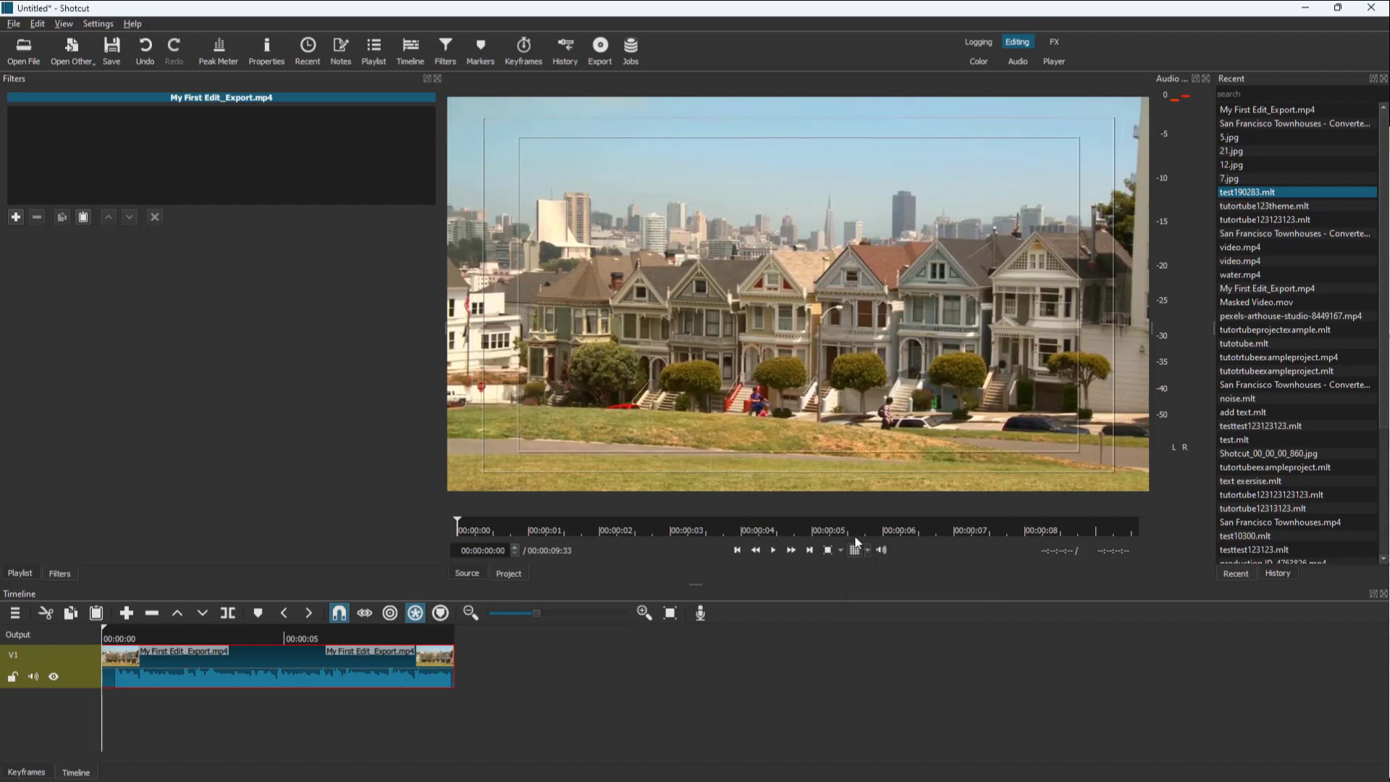
{"action": "left_click", "coordinate": [853, 549]}
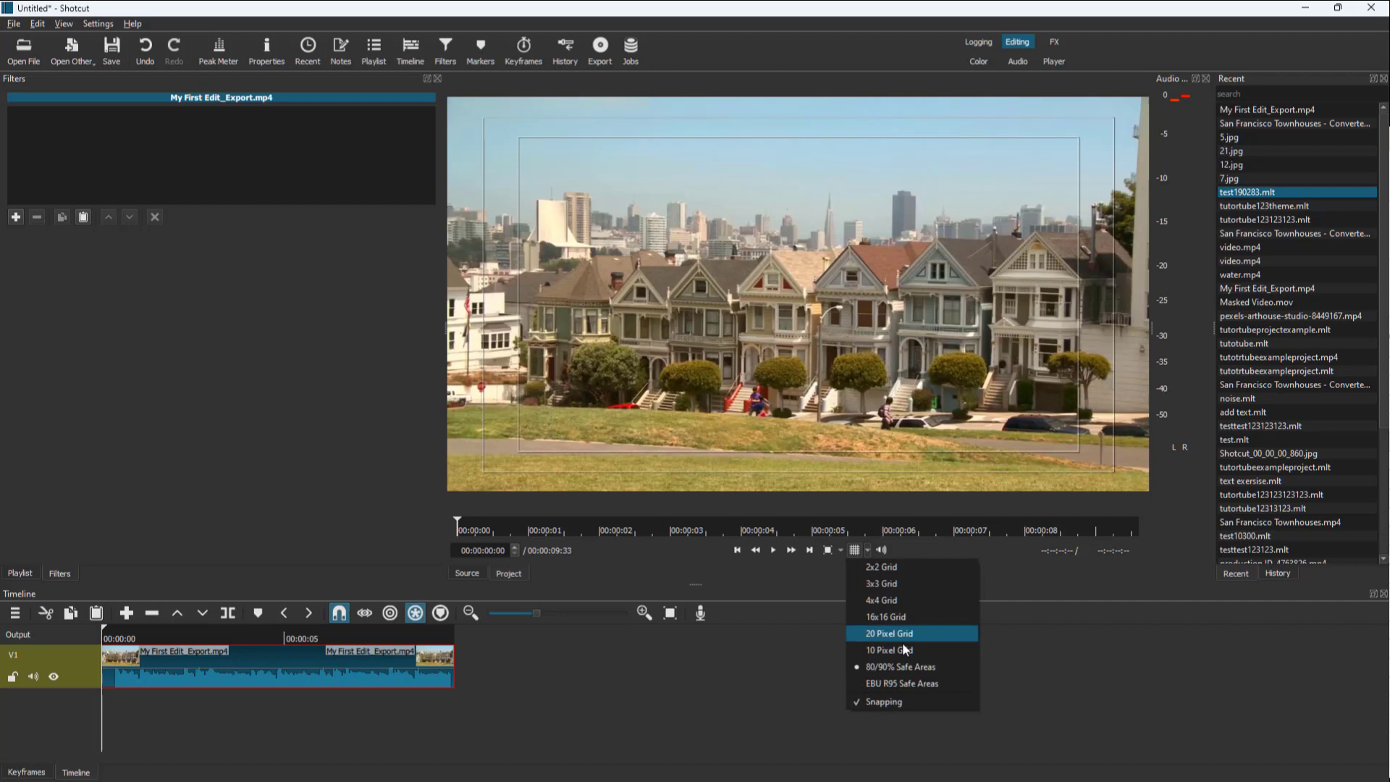
{"action": "left_click", "coordinate": [888, 632]}
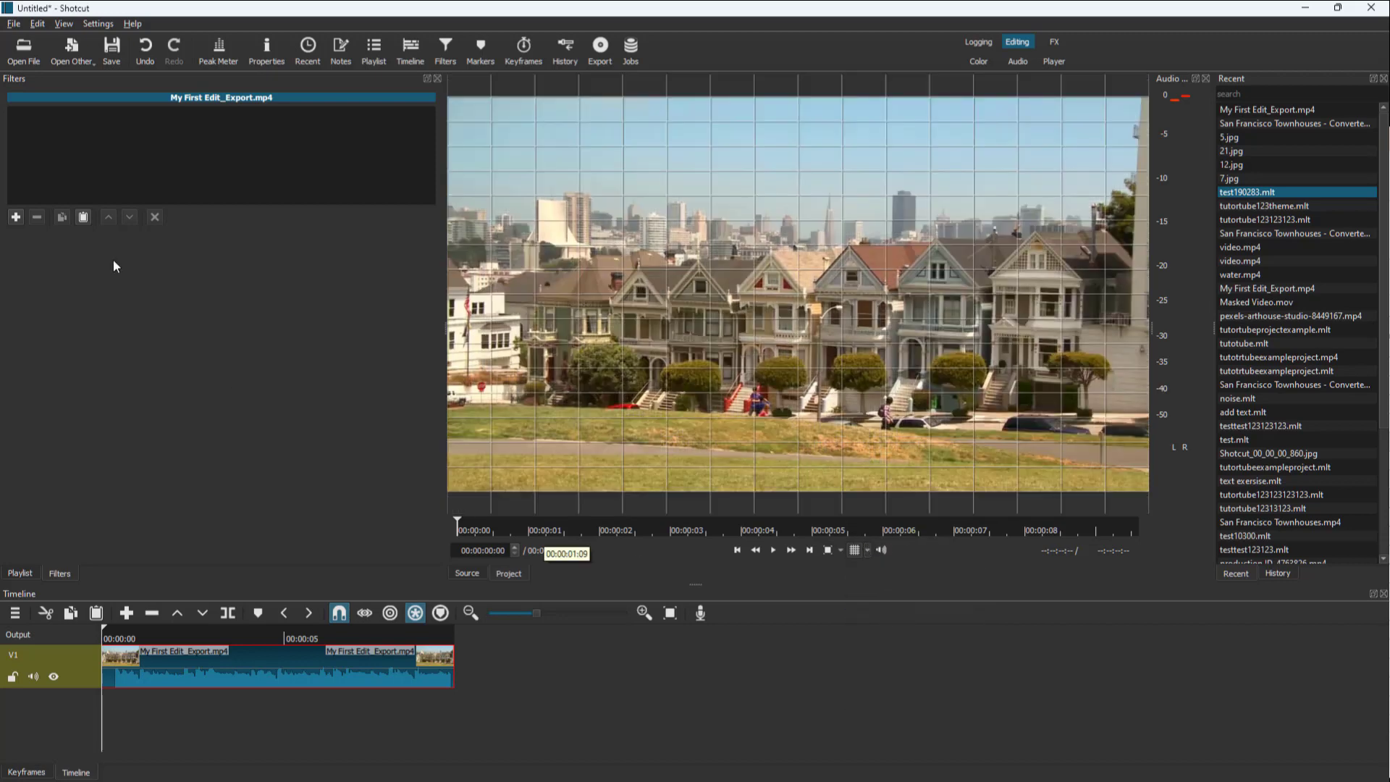
Search the filter list for 'text' to add the Text: Simple timecode filter.
{"action": "left_click", "coordinate": [15, 217]}
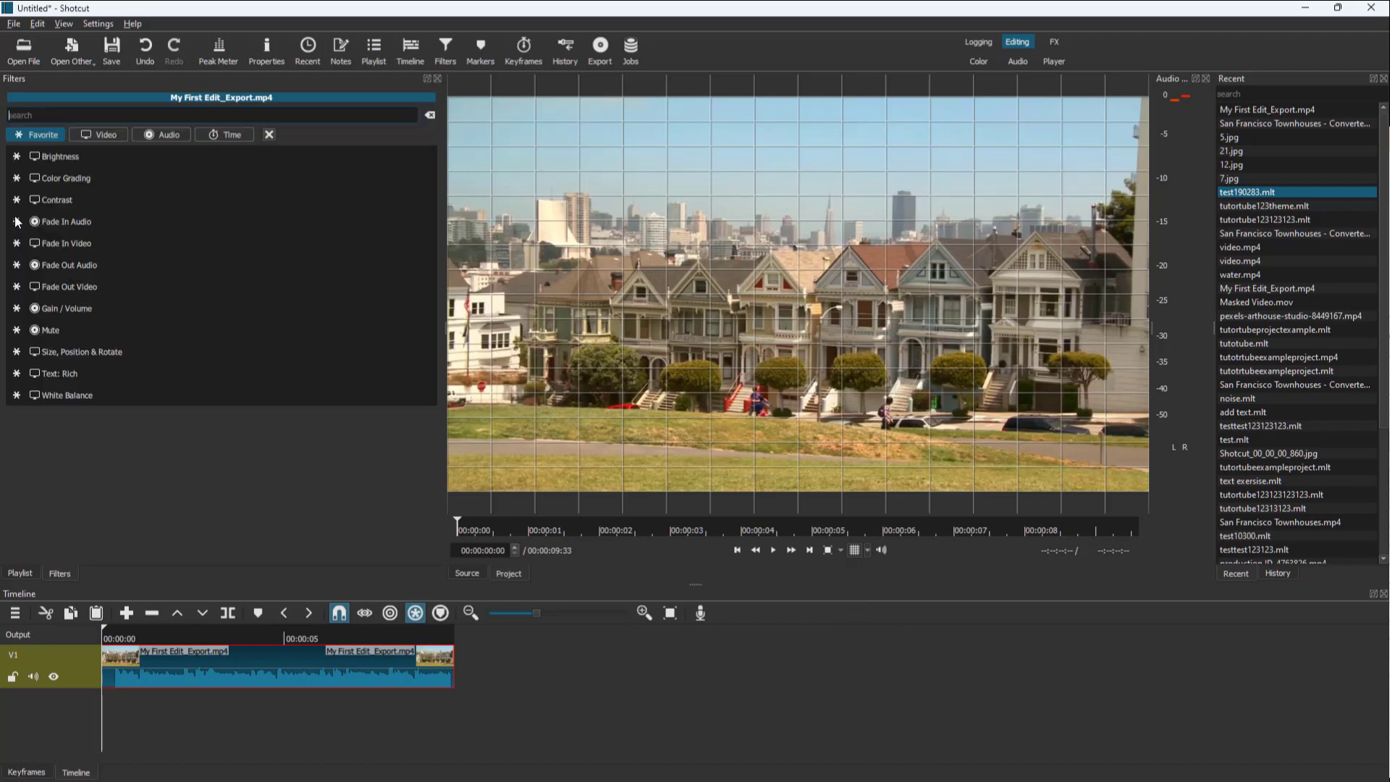
{"action": "left_click", "coordinate": [59, 157]}
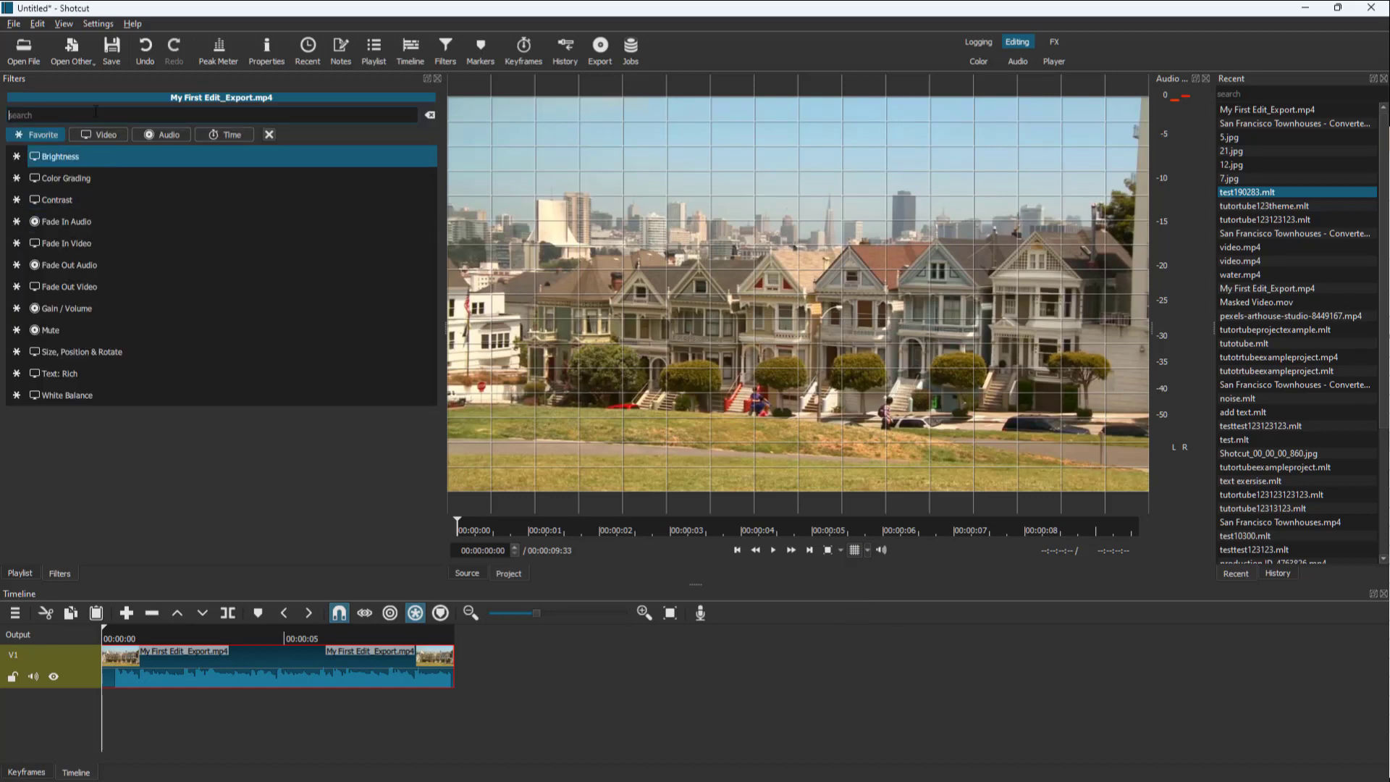
{"action": "type", "text": "text"}
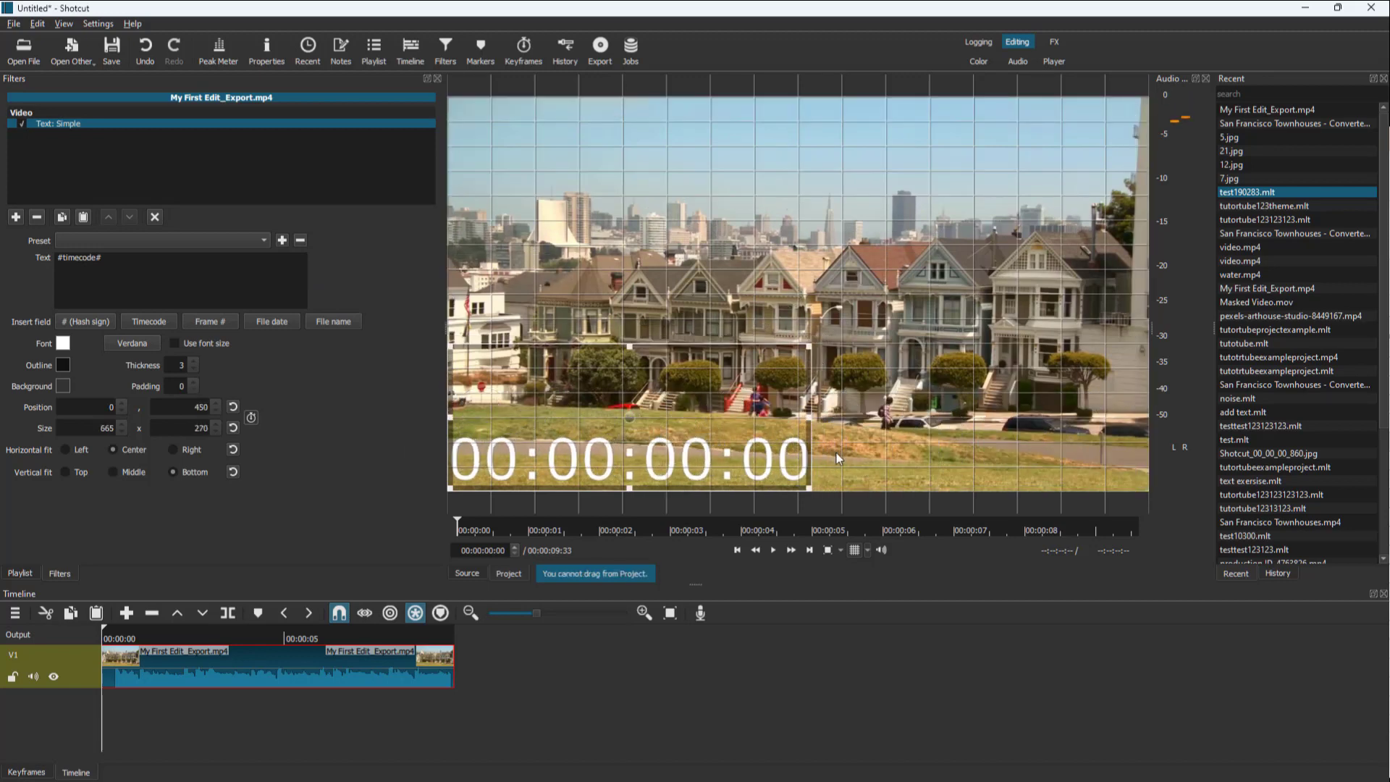
Drag the timecode text right and up onto 20-pixel grid lines near the lower centre.
{"action": "left_click_drag", "start_coordinate": [629, 417], "coordinate": [667, 443]}
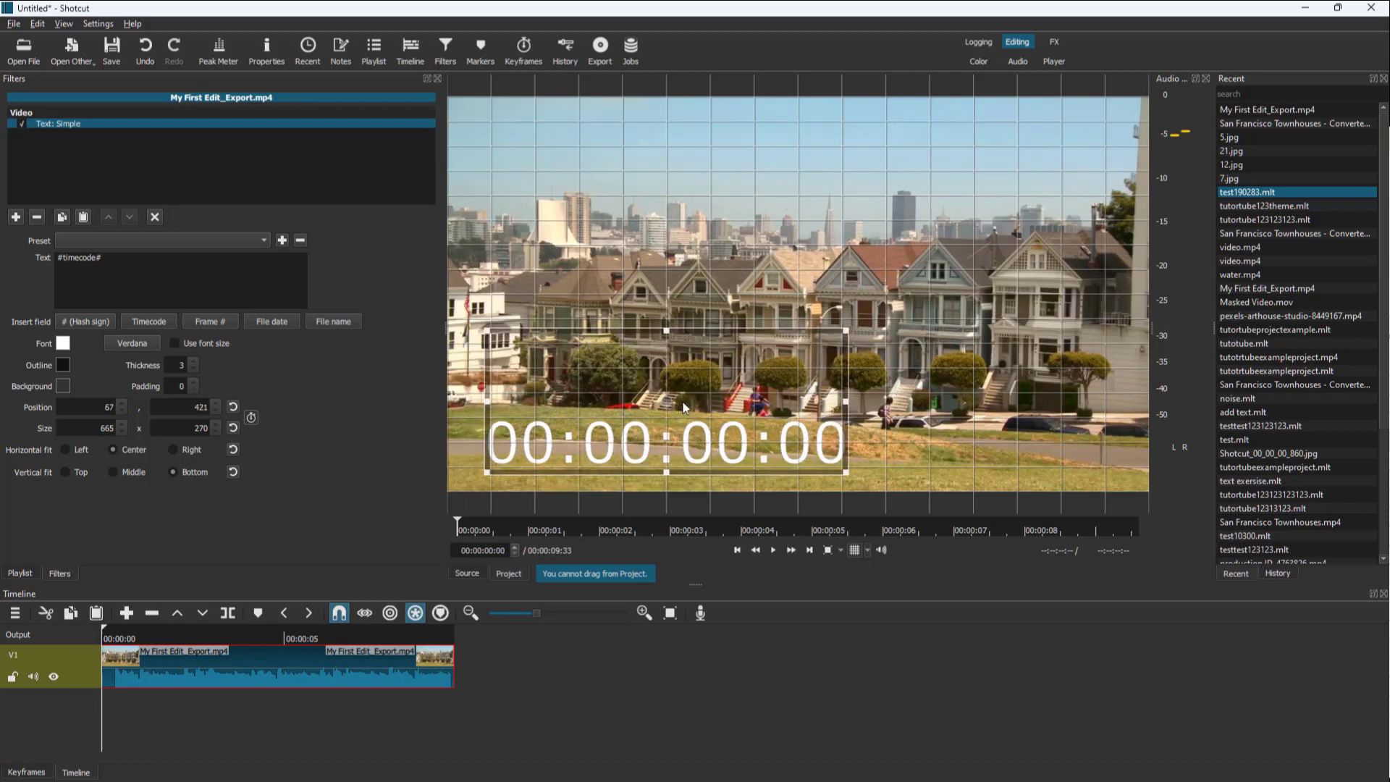
{"action": "left_click_drag", "start_coordinate": [665, 403], "coordinate": [680, 390]}
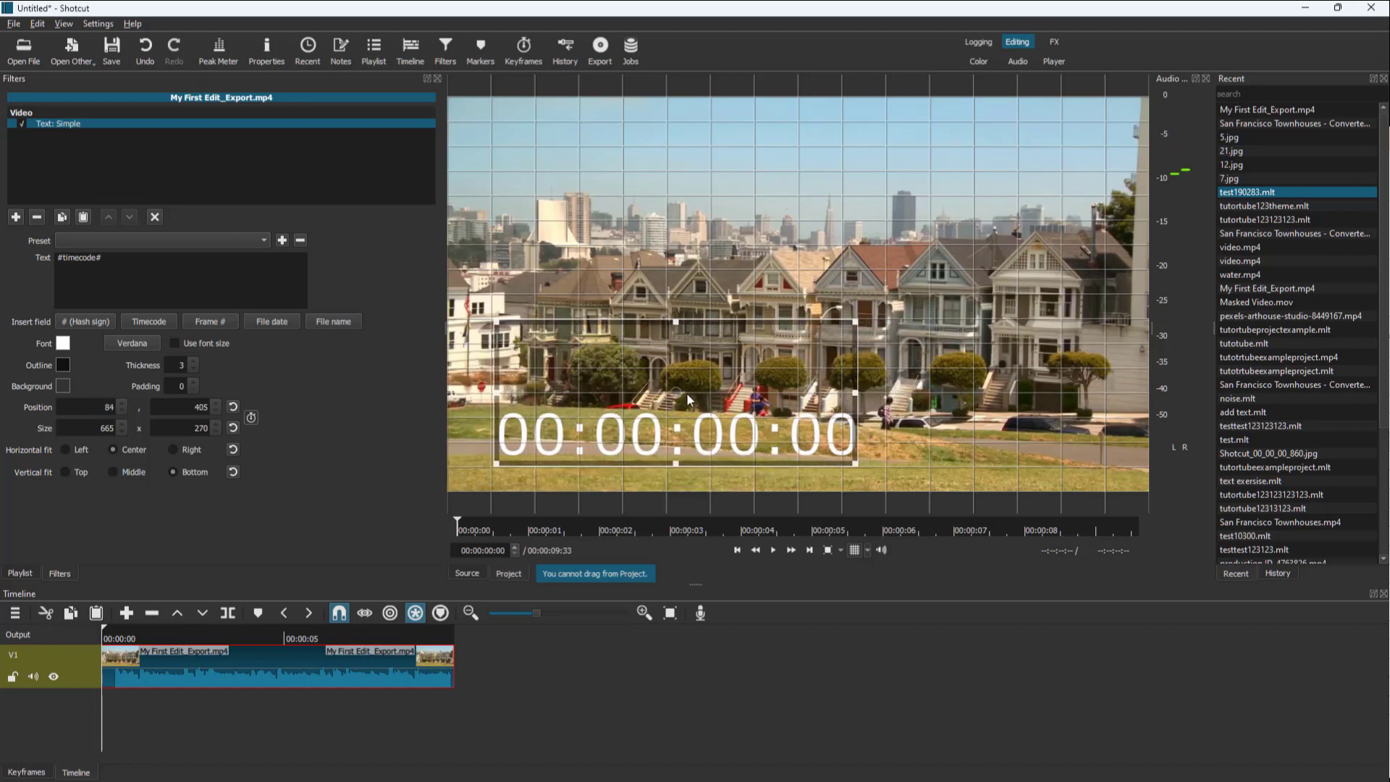
{"action": "left_click_drag", "start_coordinate": [674, 399], "coordinate": [784, 404]}
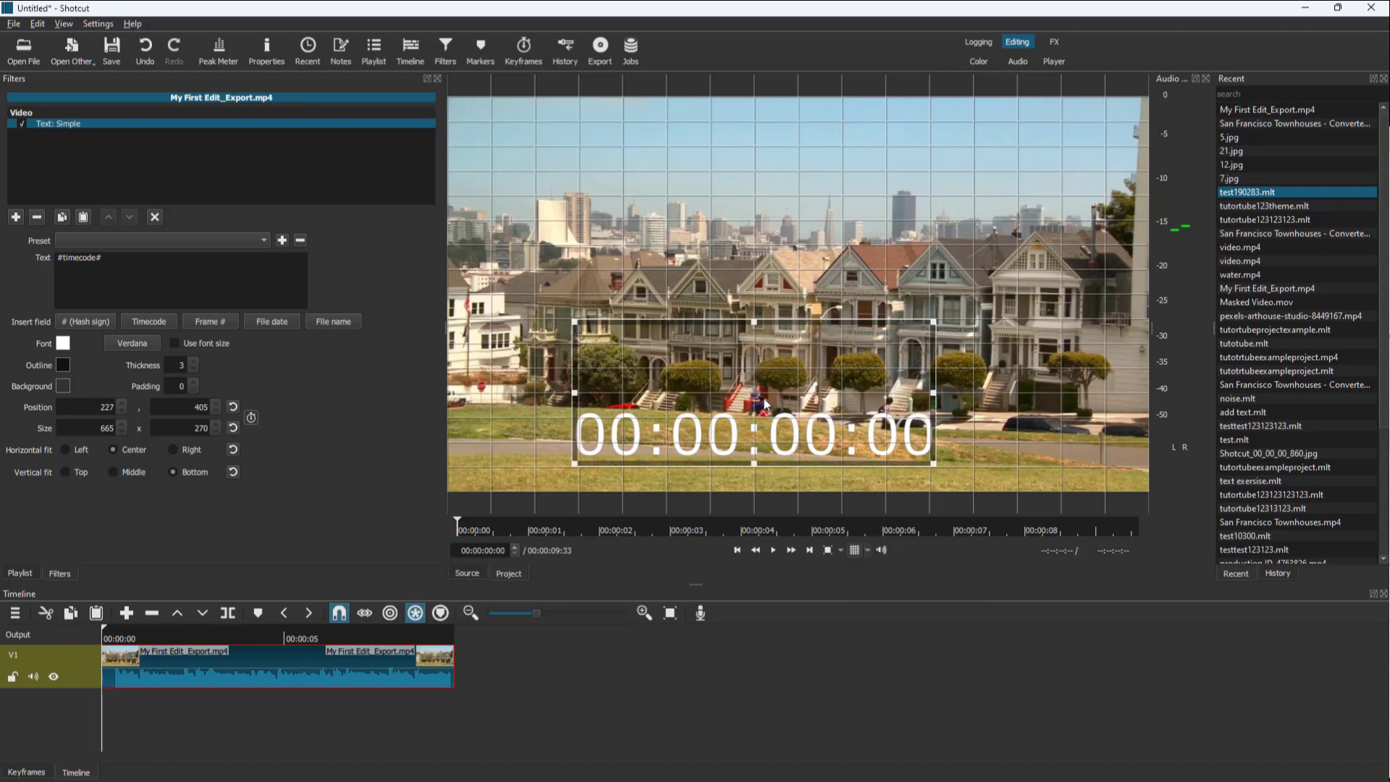
{"action": "left_click", "coordinate": [868, 549]}
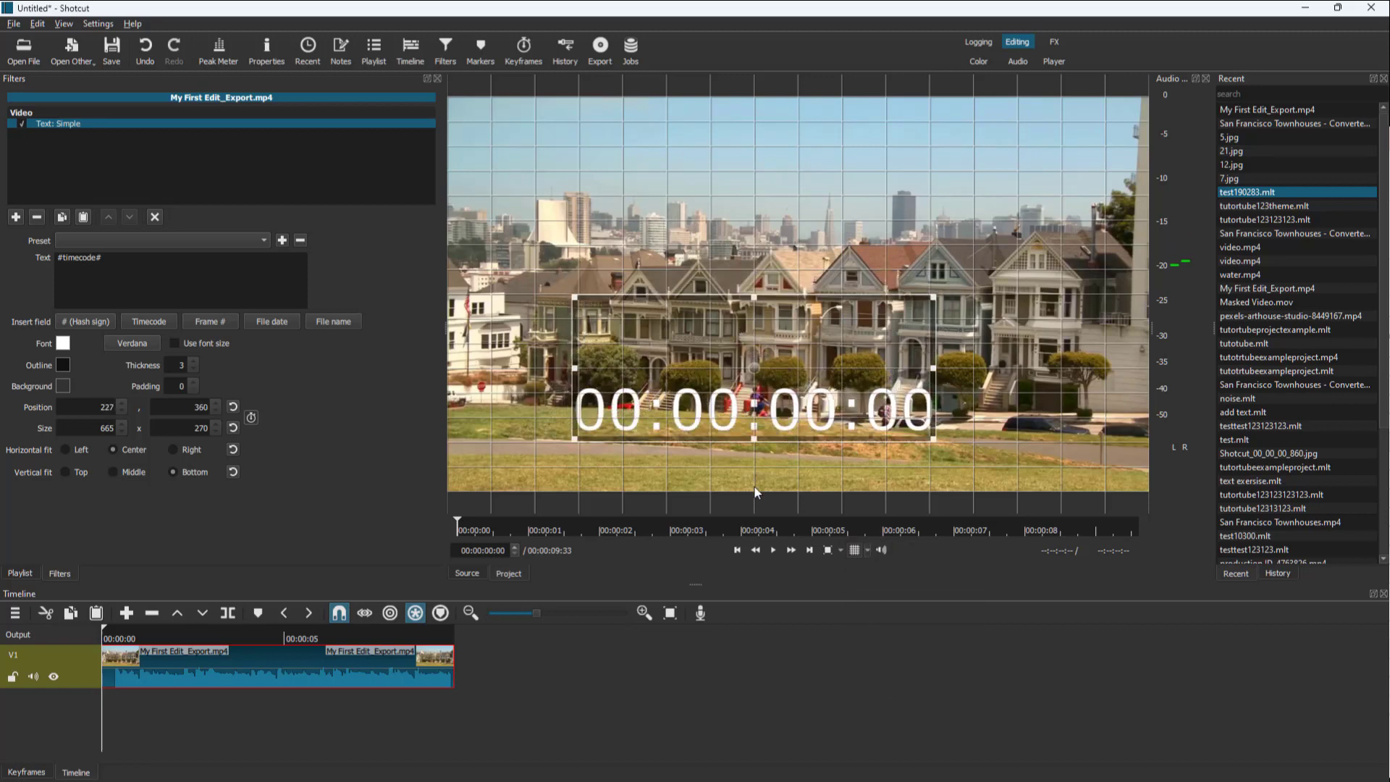
Change the player grid overlay and snap the timecode text to the central grid lines.
{"action": "left_click", "coordinate": [854, 550]}
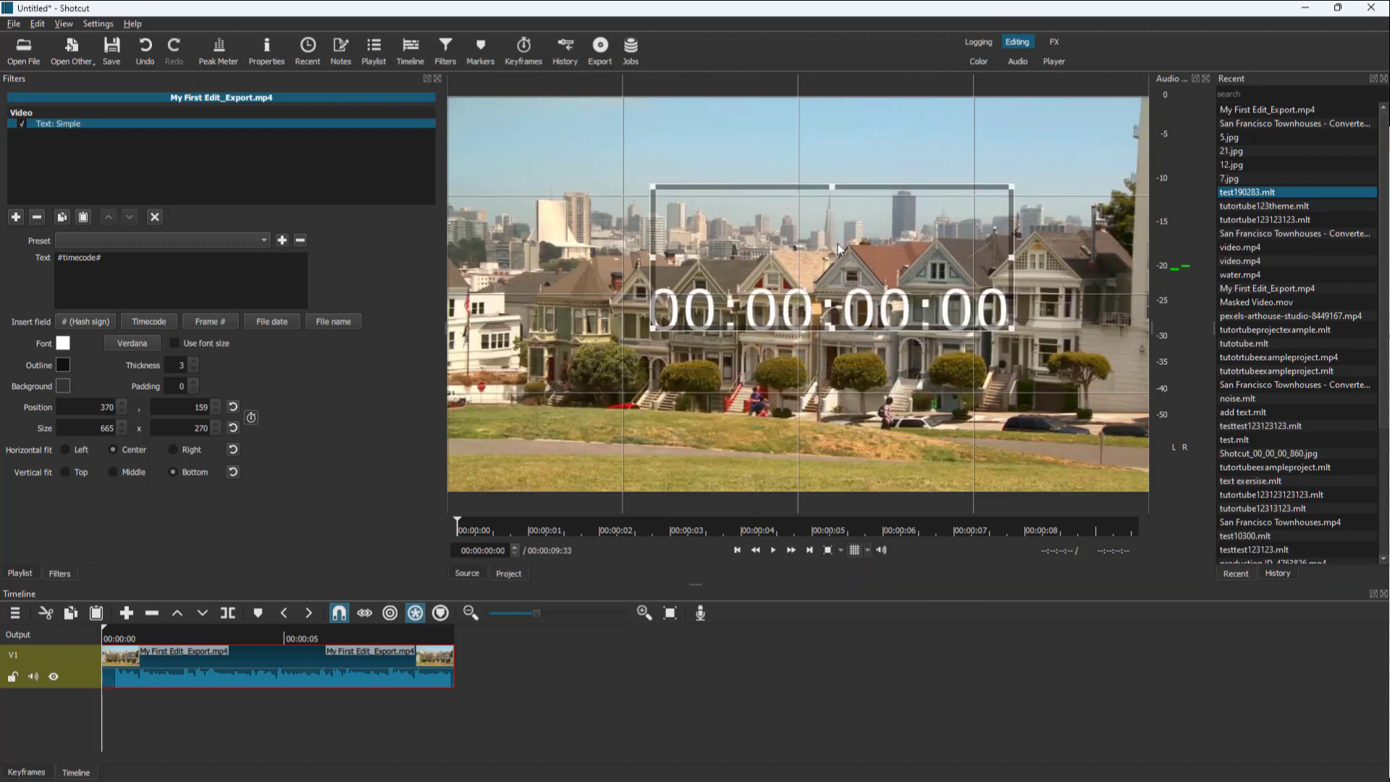
{"action": "left_click_drag", "start_coordinate": [833, 253], "coordinate": [816, 240]}
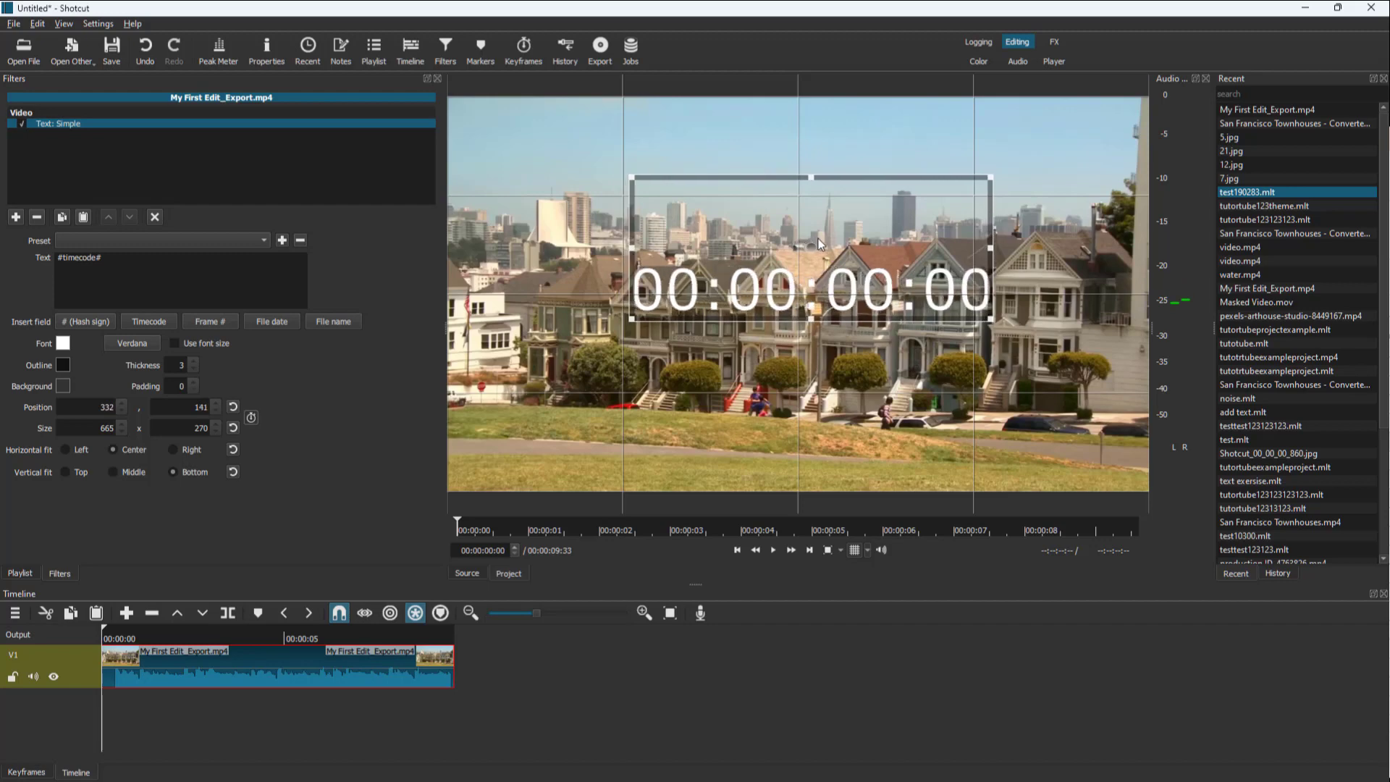
{"action": "left_click_drag", "start_coordinate": [810, 244], "coordinate": [983, 253]}
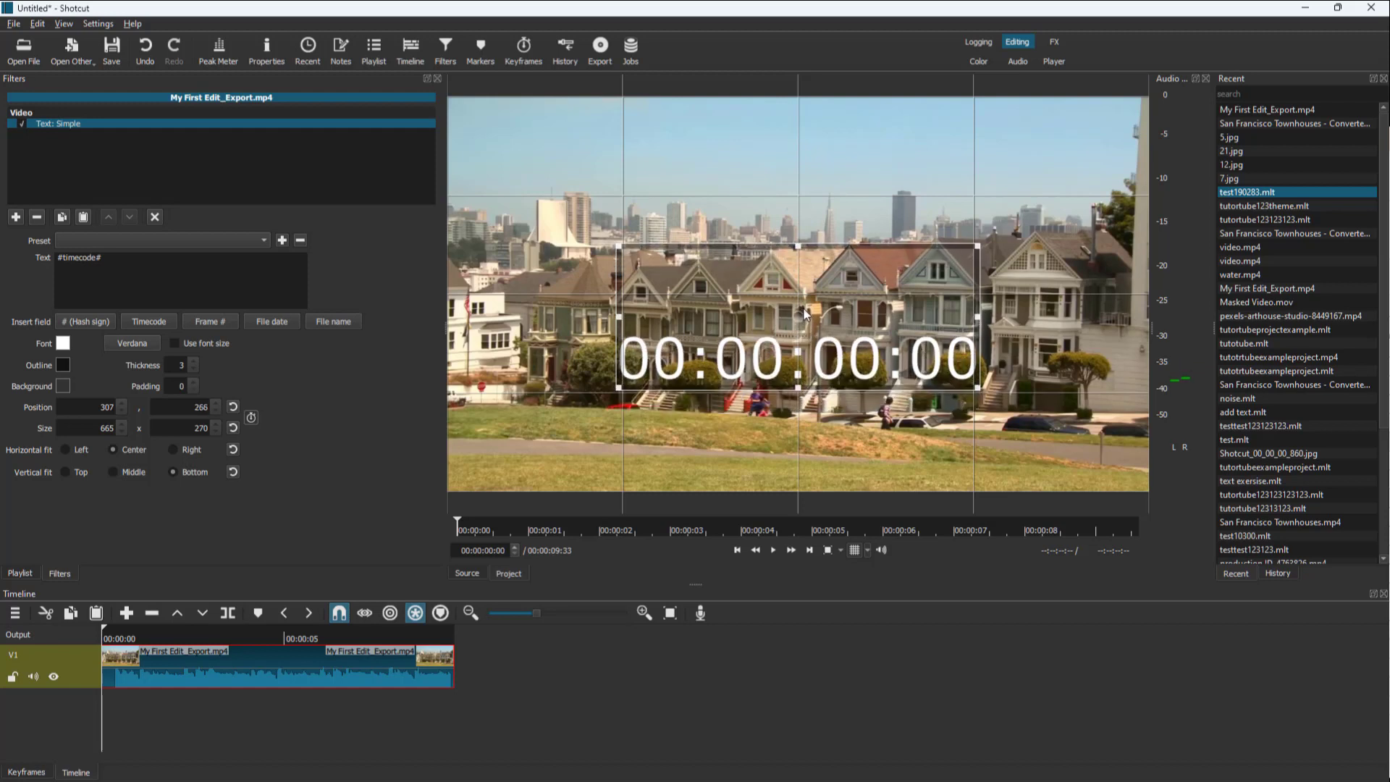
{"action": "left_click_drag", "start_coordinate": [794, 316], "coordinate": [815, 317]}
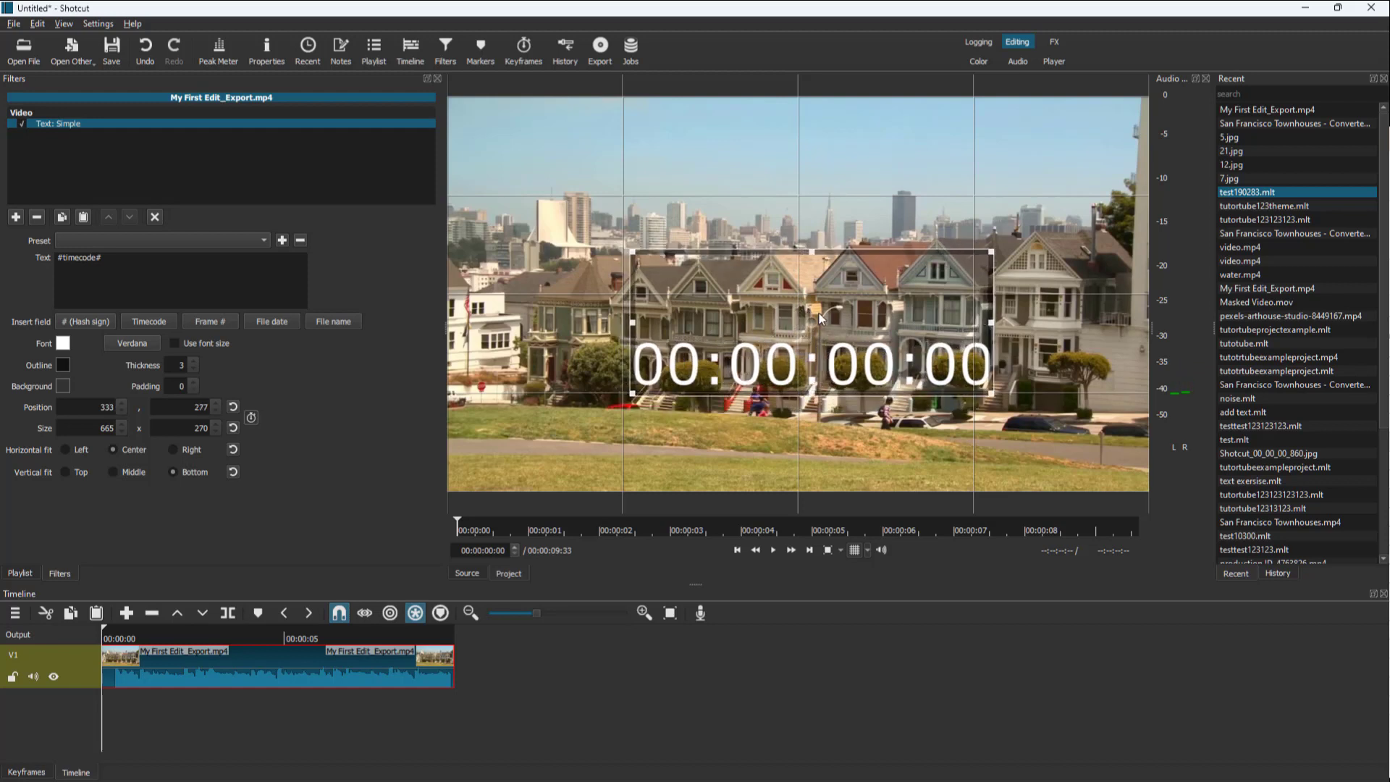